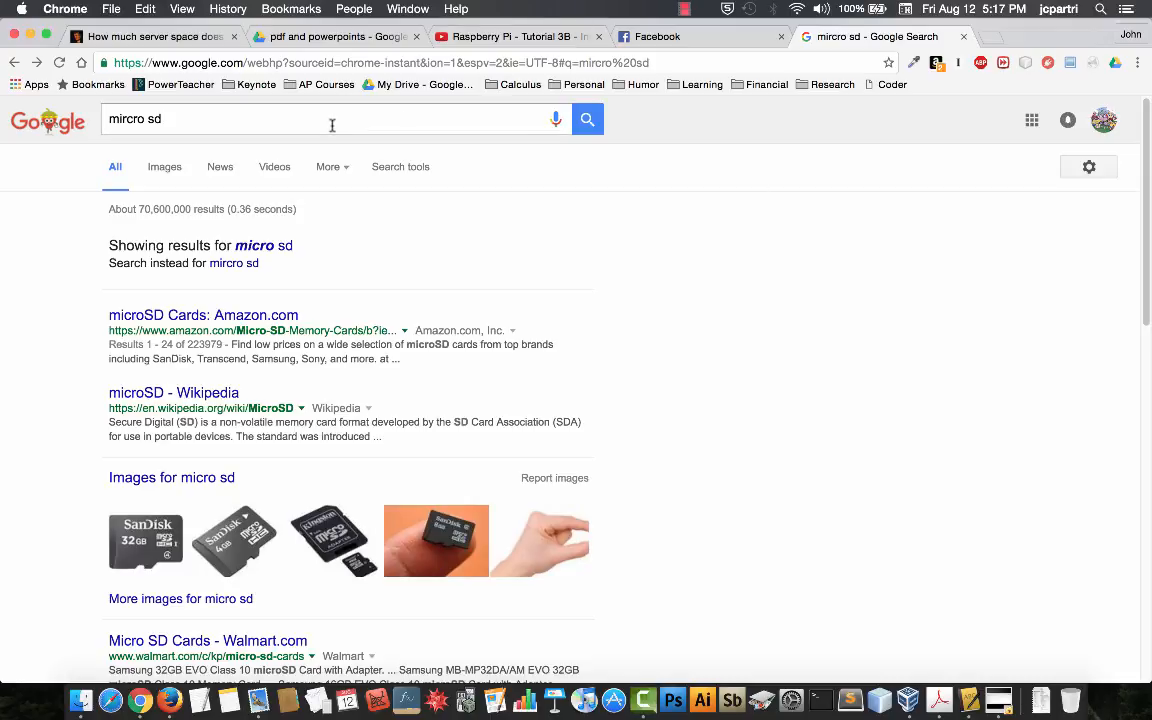
# Step: Change the Google query to 'download berryboot' and run the search
pyautogui.click(300, 120)
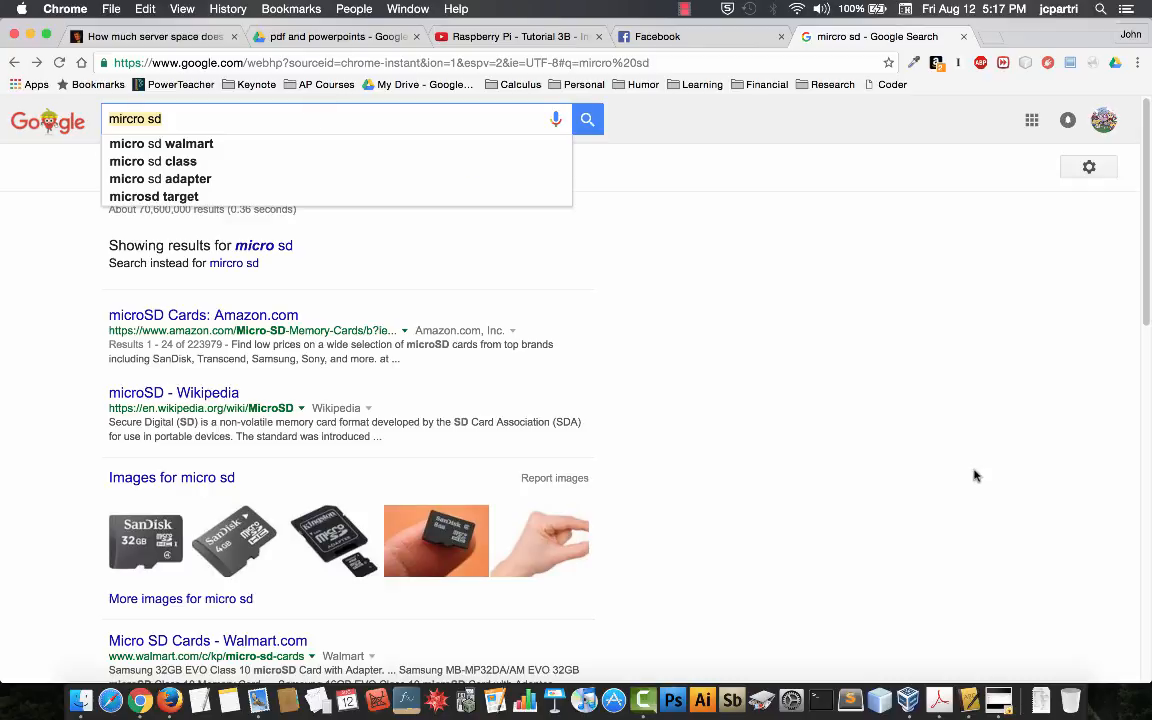
pyautogui.write('download berryboot')
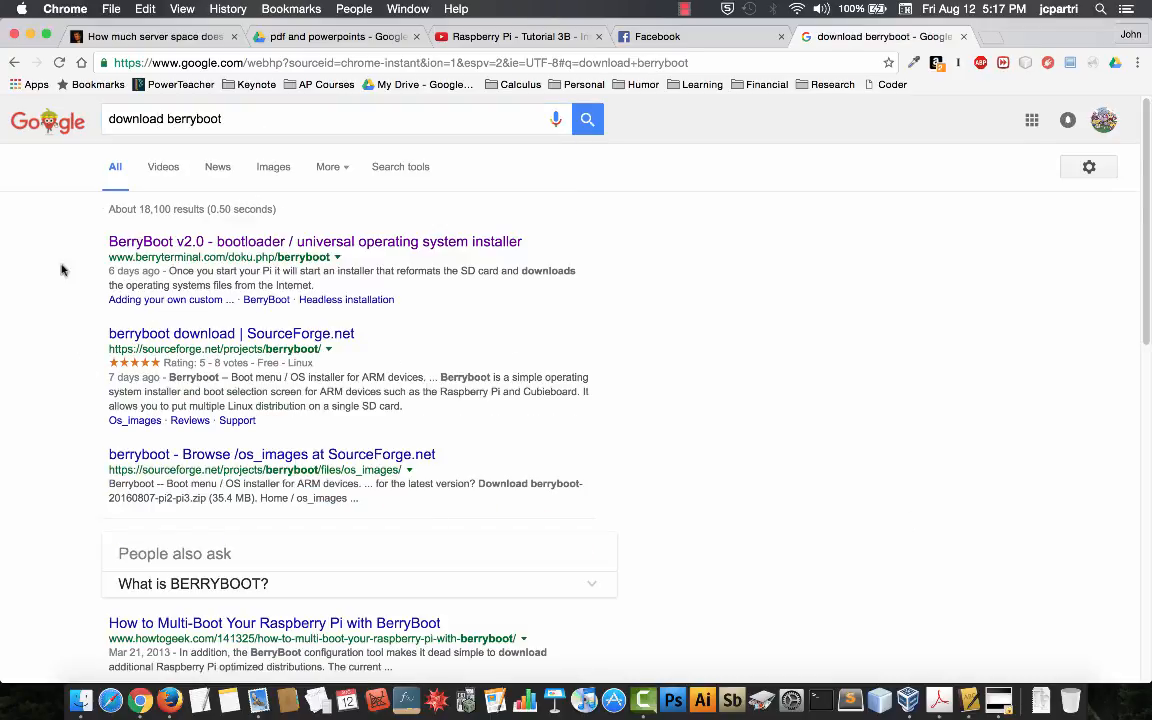
pyautogui.moveTo(208, 344)
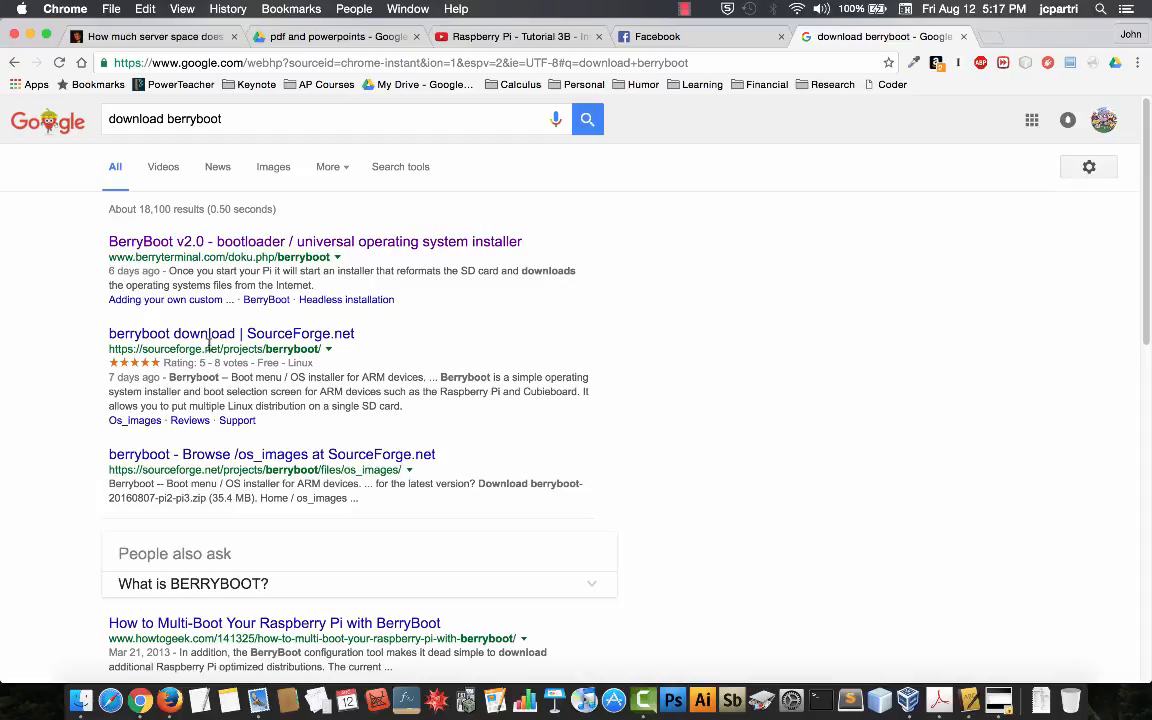
# Step: Open the 'berryboot download | SourceForge.net' search result
pyautogui.click(230, 332)
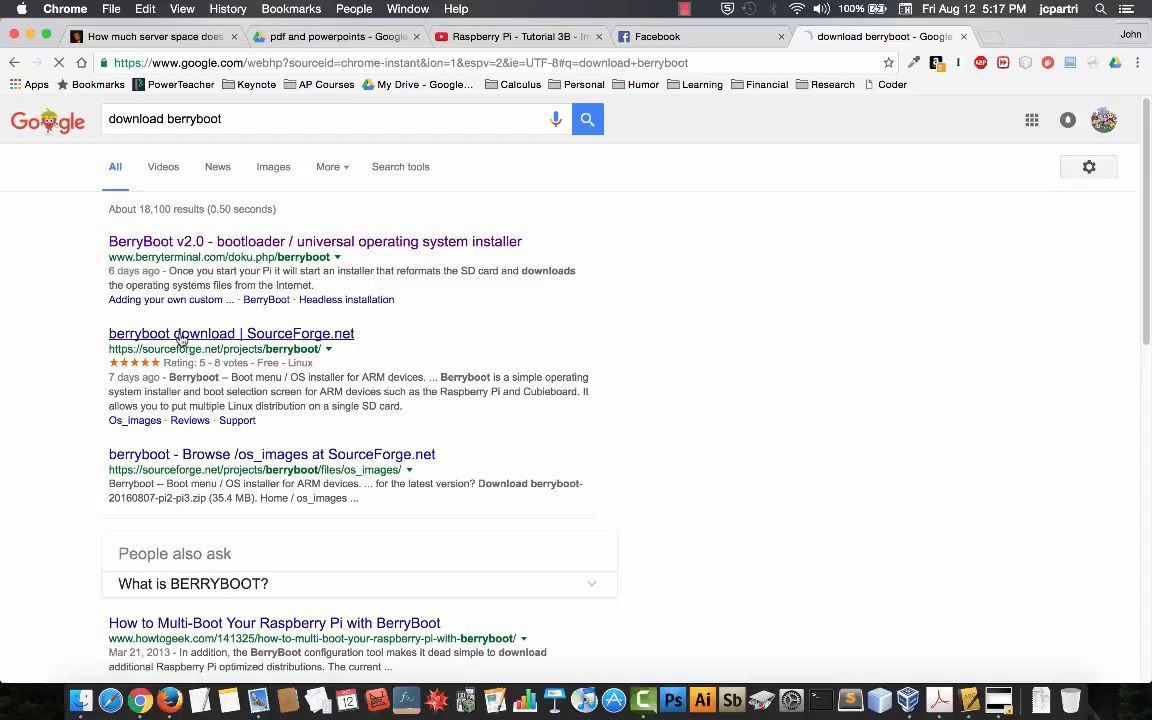
pyautogui.click(232, 332)
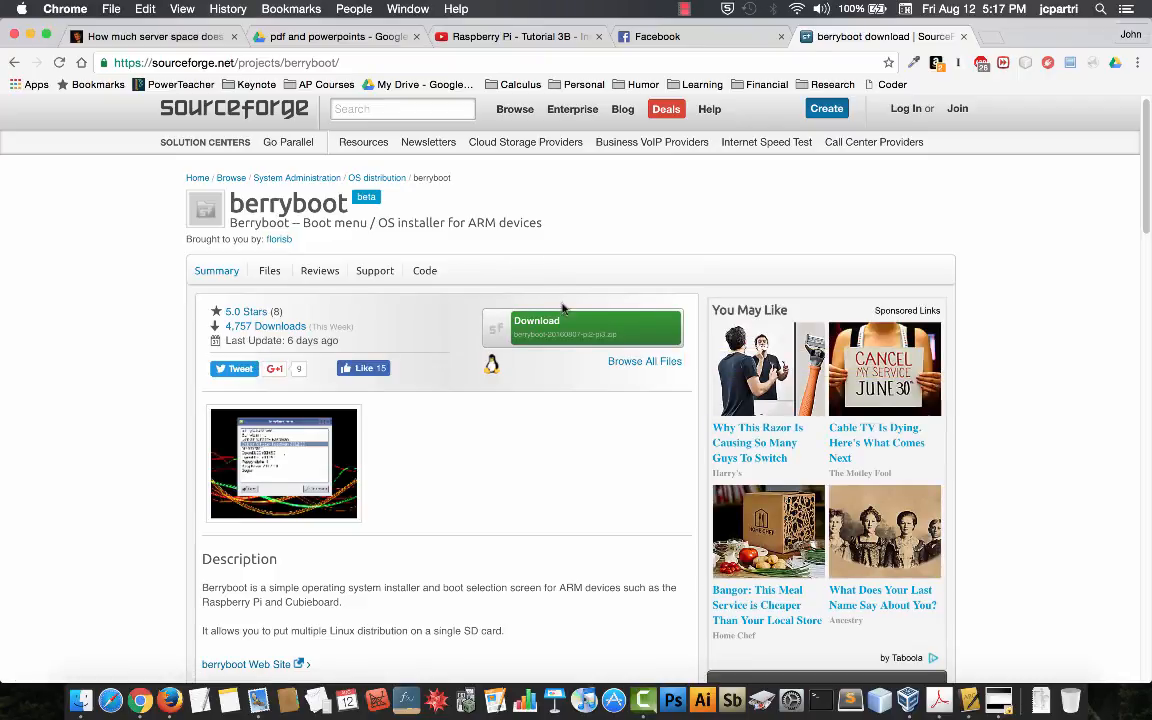
pyautogui.moveTo(564, 334)
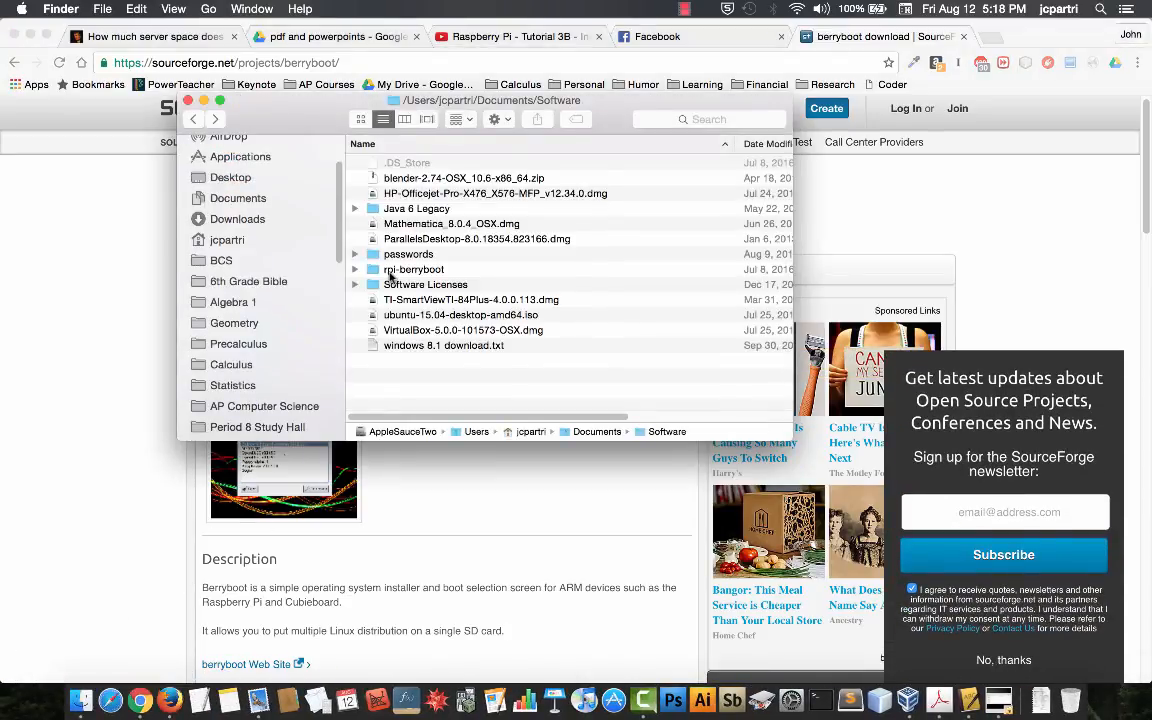
# Step: View the rpi-berryboot folder contents in Finder, then return to Chrome's Facebook tab
pyautogui.doubleClick(414, 268)
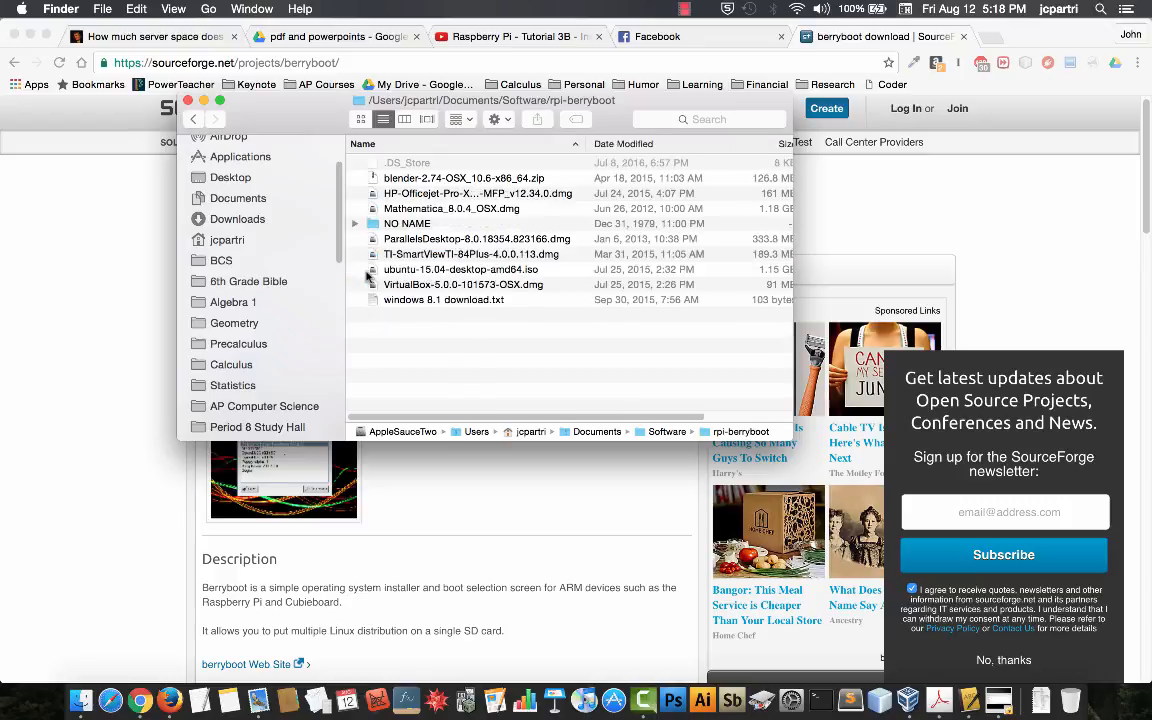
pyautogui.moveTo(348, 258)
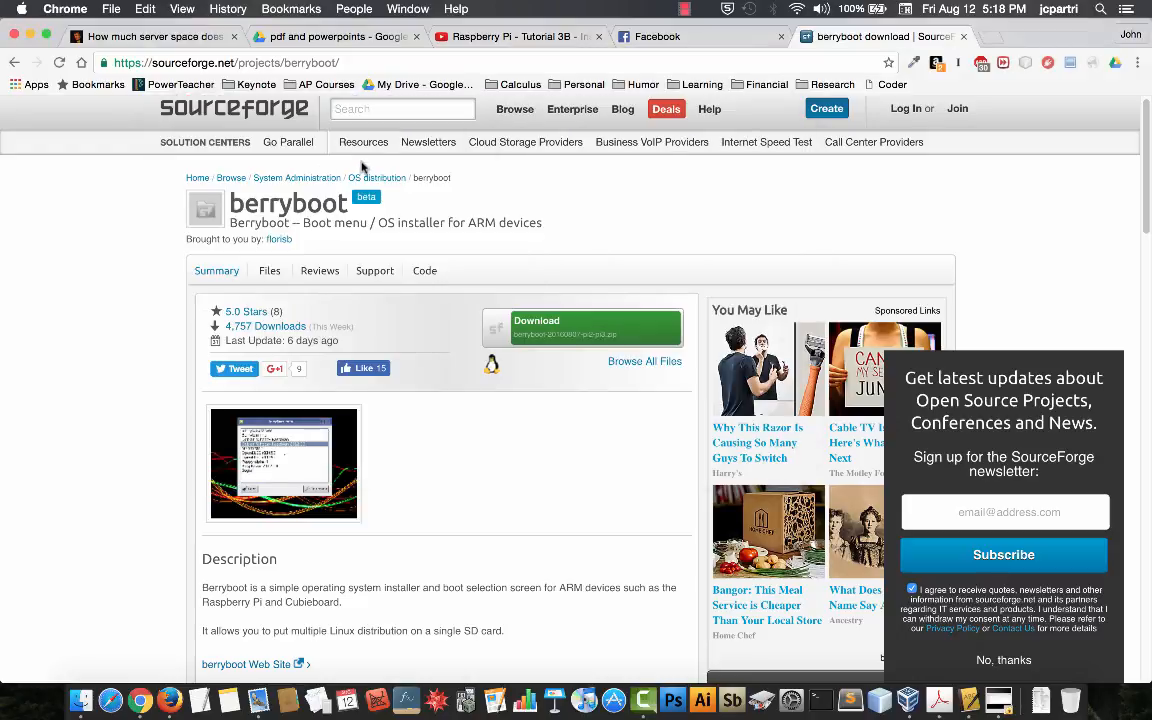
pyautogui.click(516, 36)
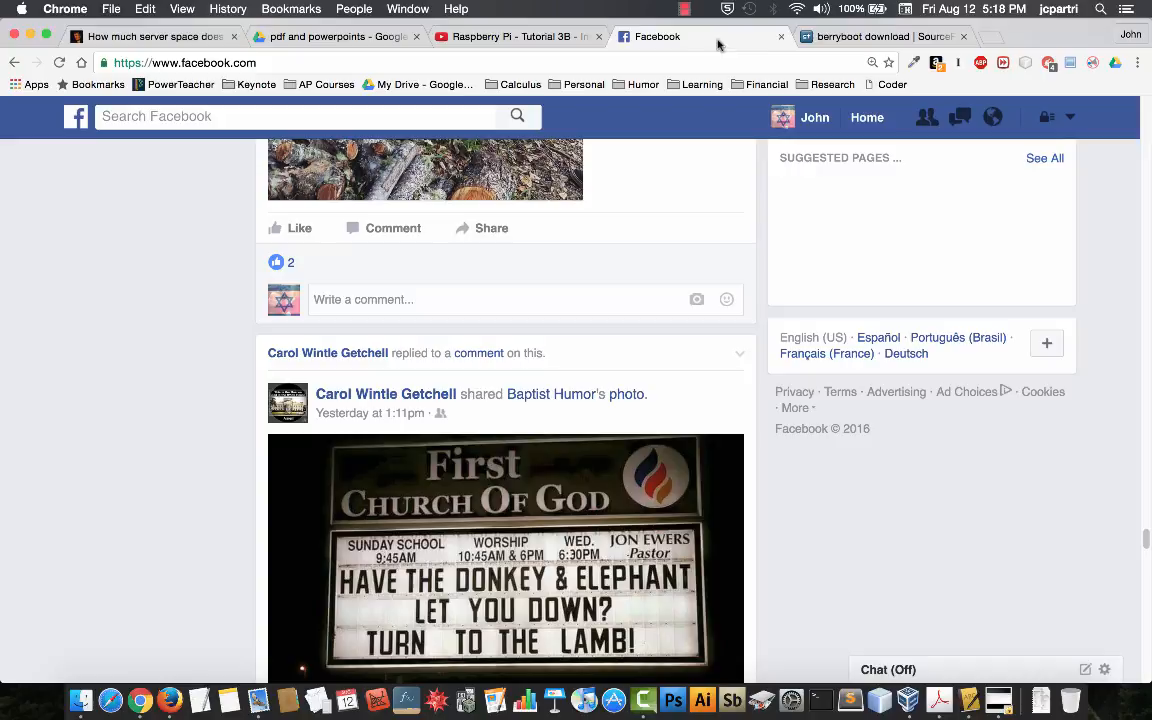
# Step: From the 'micro sd' results, enlarge the Kingston microSD card with SD adapter image
pyautogui.click(860, 36)
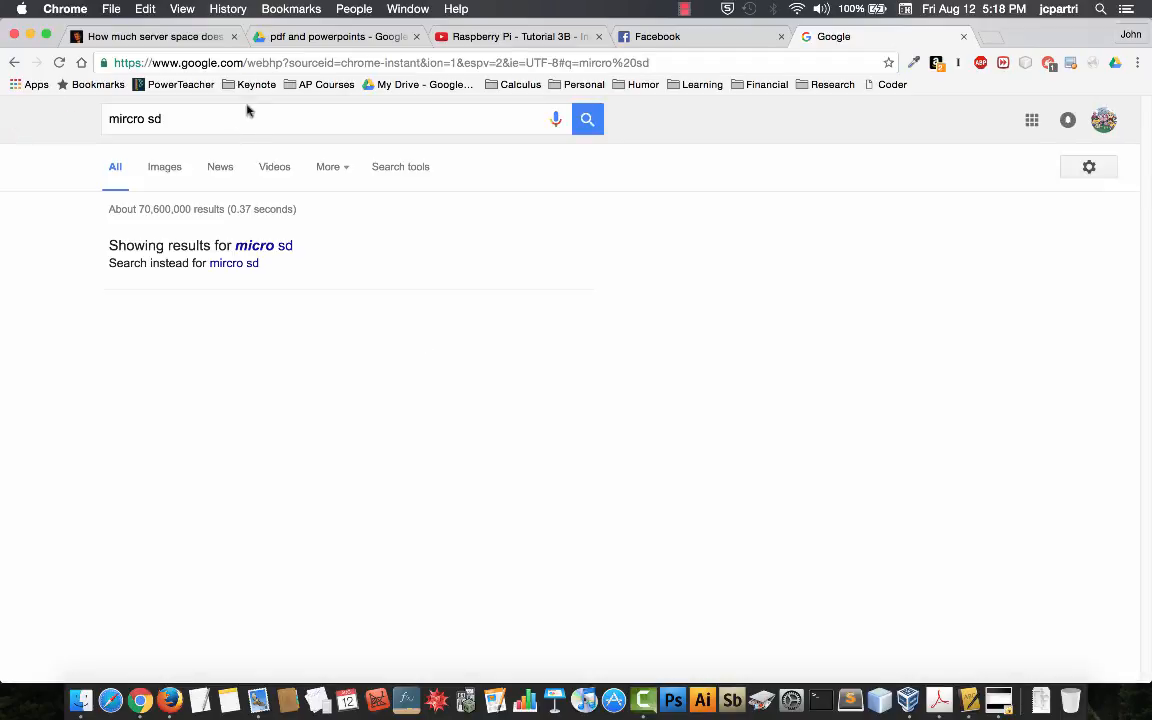
pyautogui.click(588, 120)
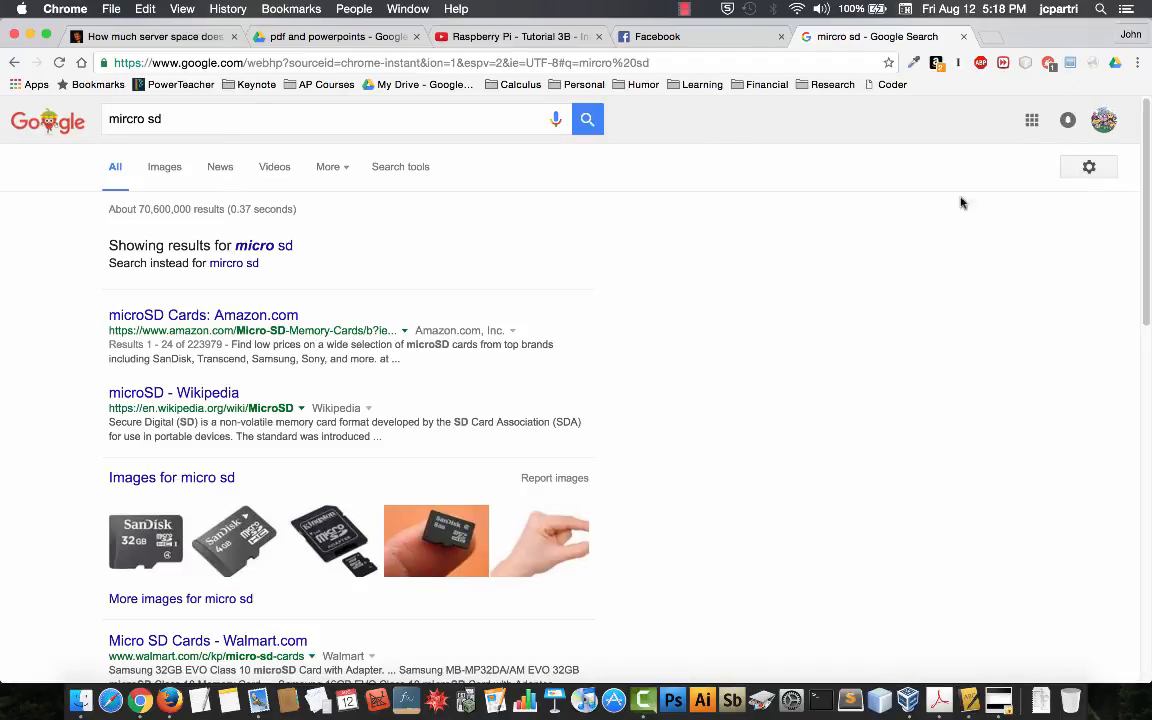
pyautogui.moveTo(312, 550)
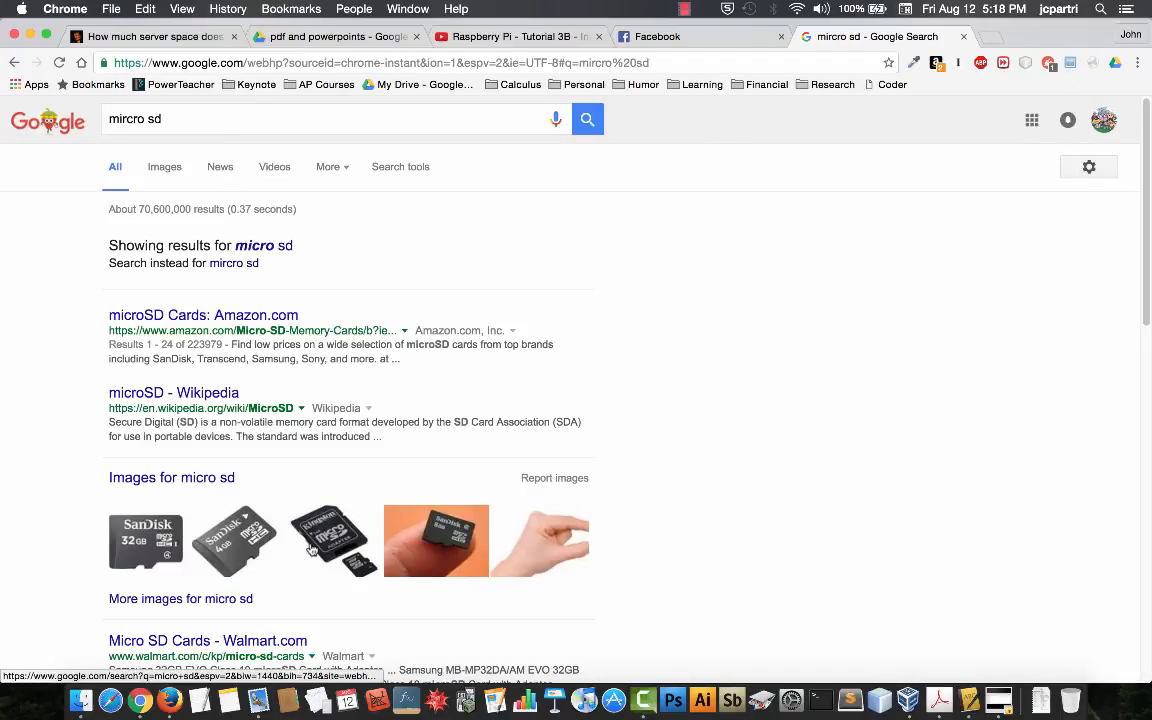
pyautogui.click(332, 540)
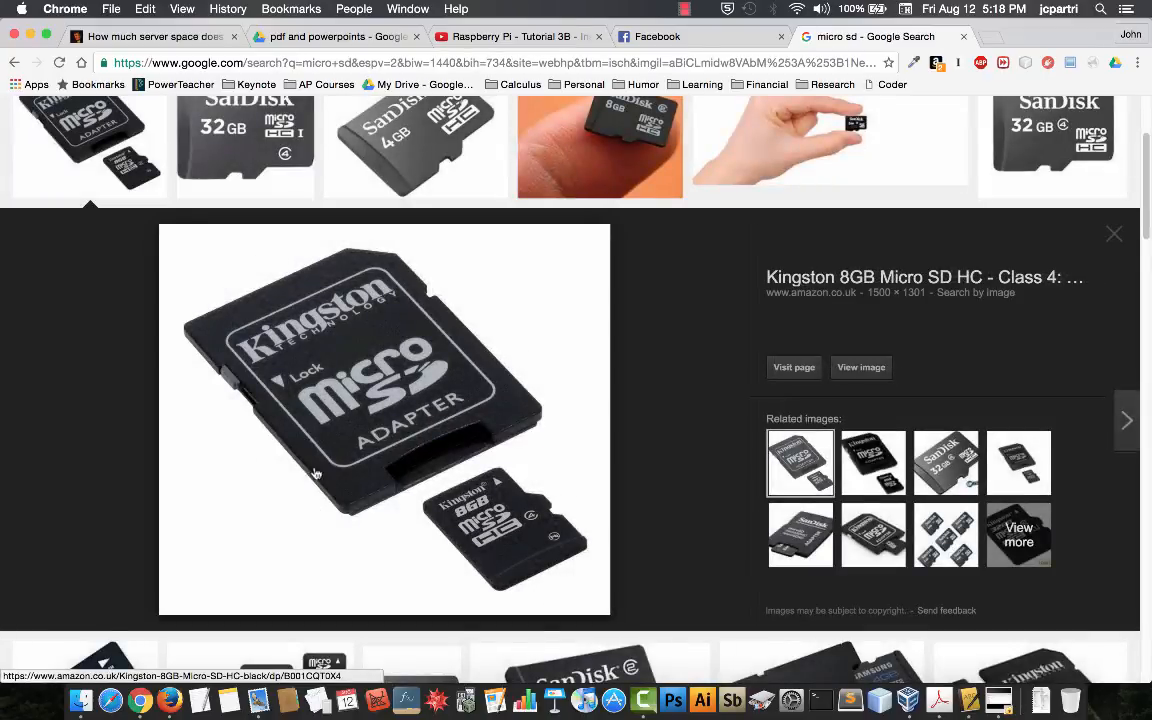
pyautogui.moveTo(528, 496)
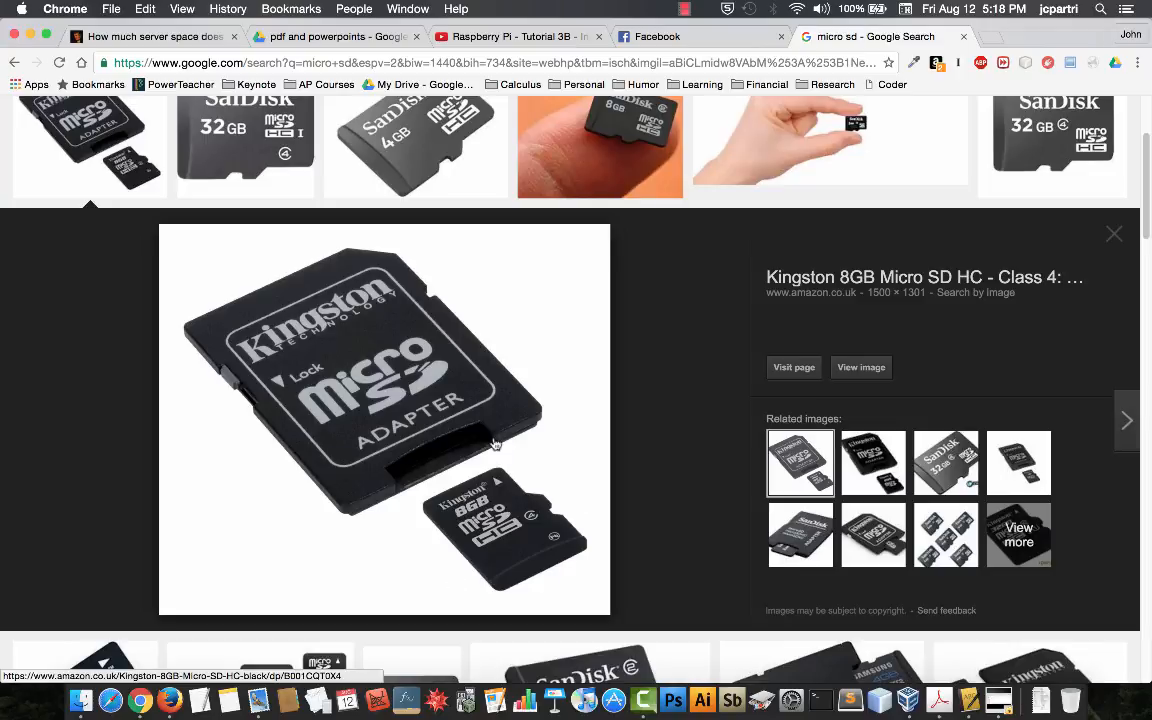
pyautogui.moveTo(448, 396)
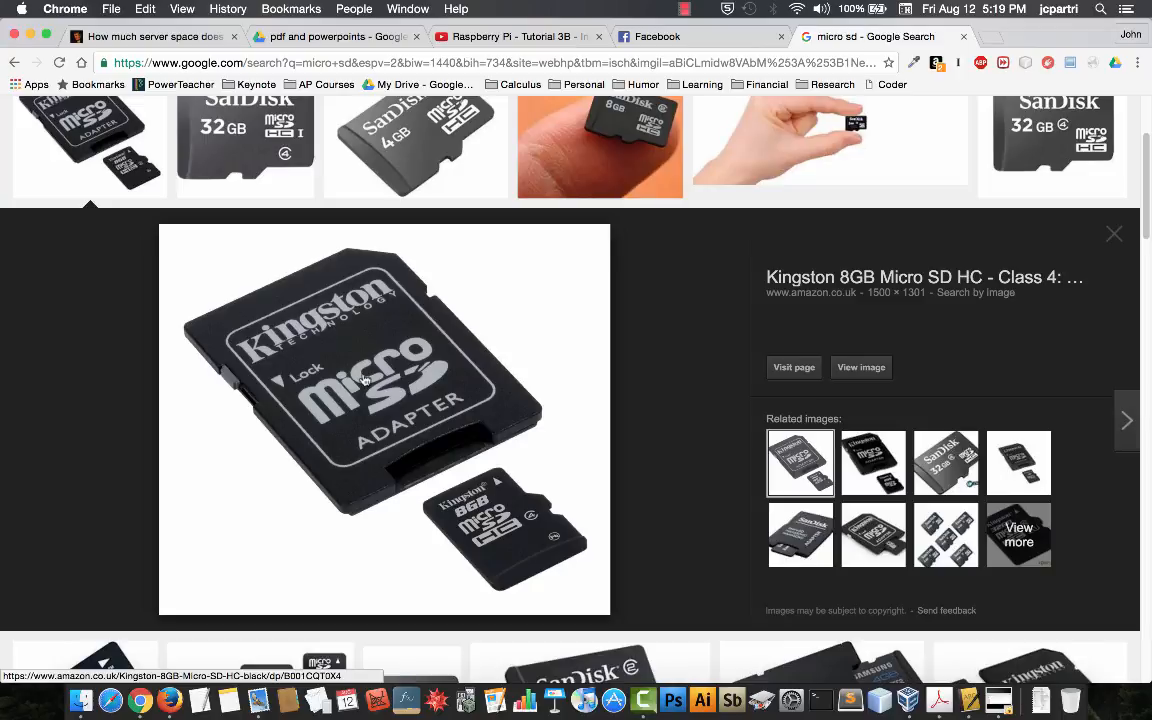
pyautogui.moveTo(536, 420)
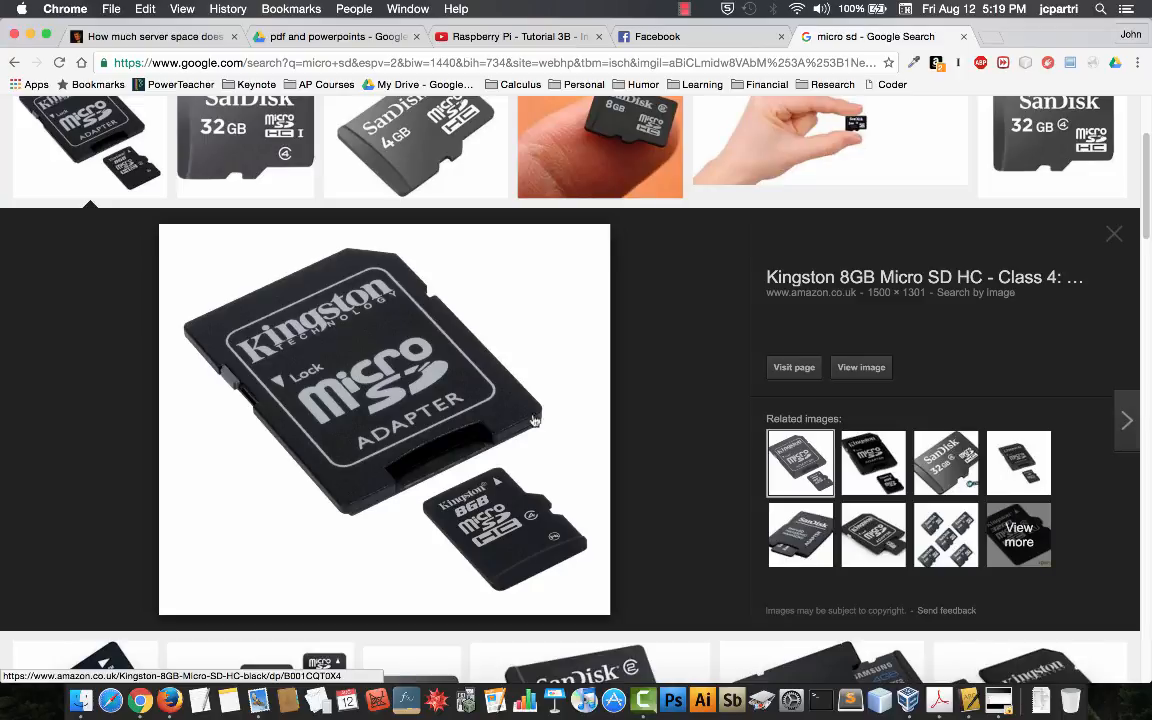
pyautogui.moveTo(440, 424)
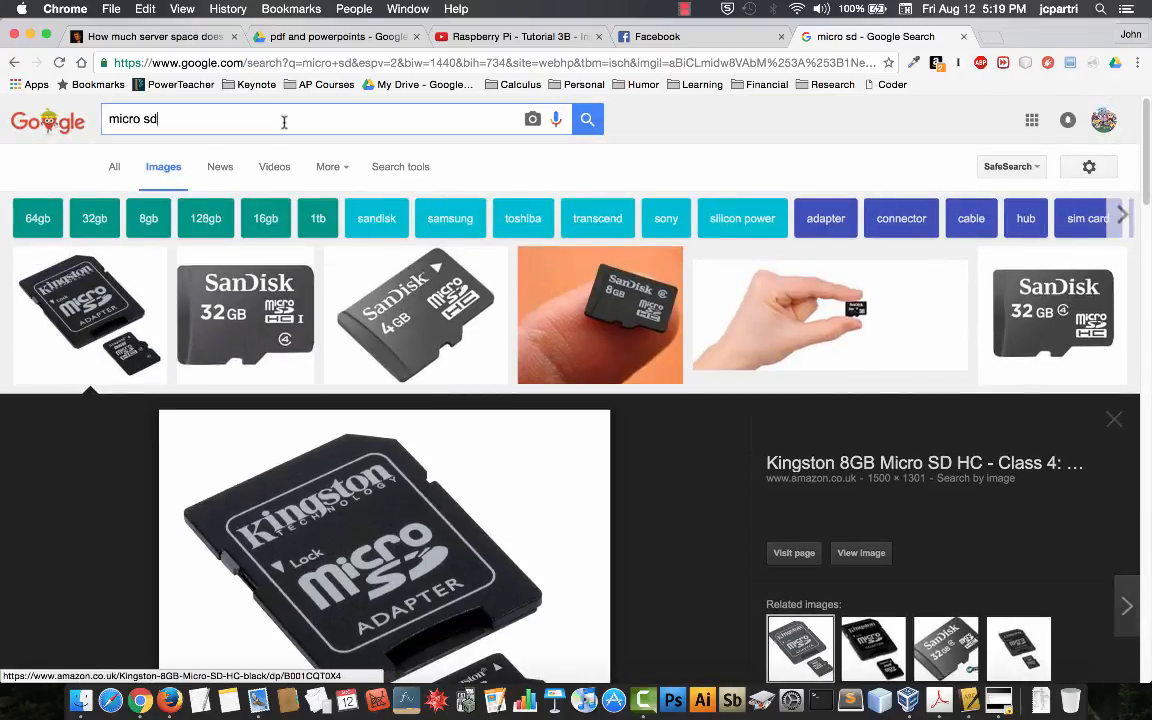
# Step: Search 'micro sd usb' images, preview a USB card reader, then bring up Launchpad
pyautogui.write('usb')
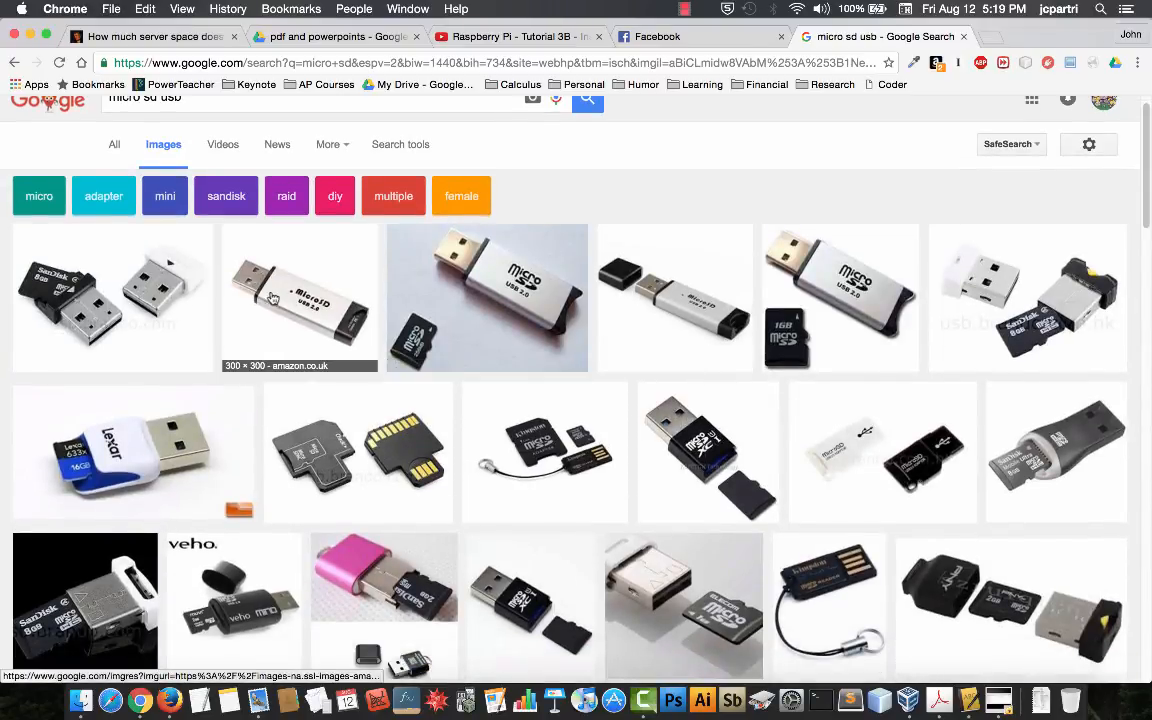
pyautogui.click(488, 296)
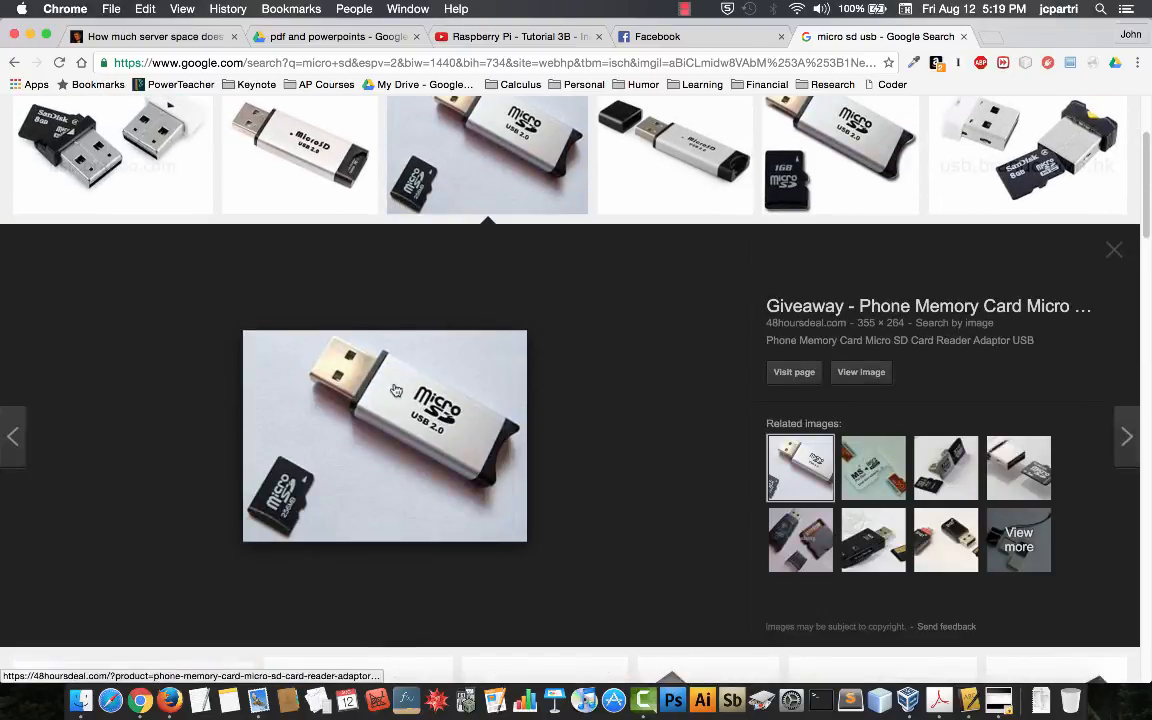
pyautogui.moveTo(252, 496)
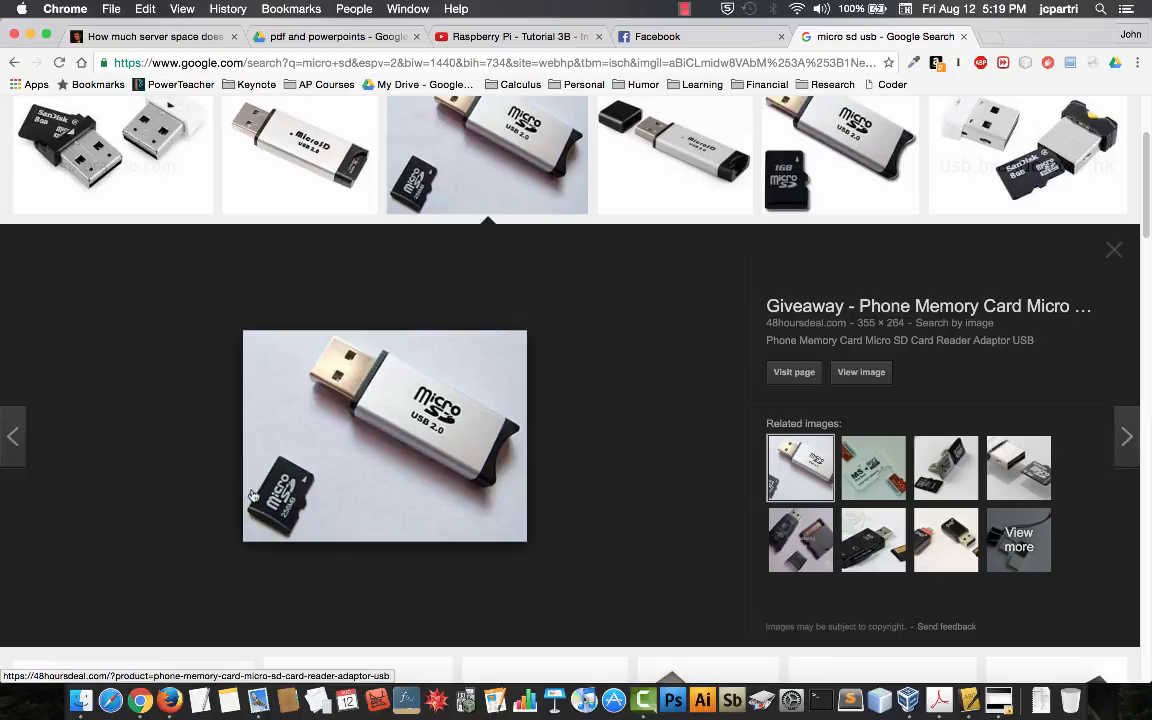
pyautogui.moveTo(306, 404)
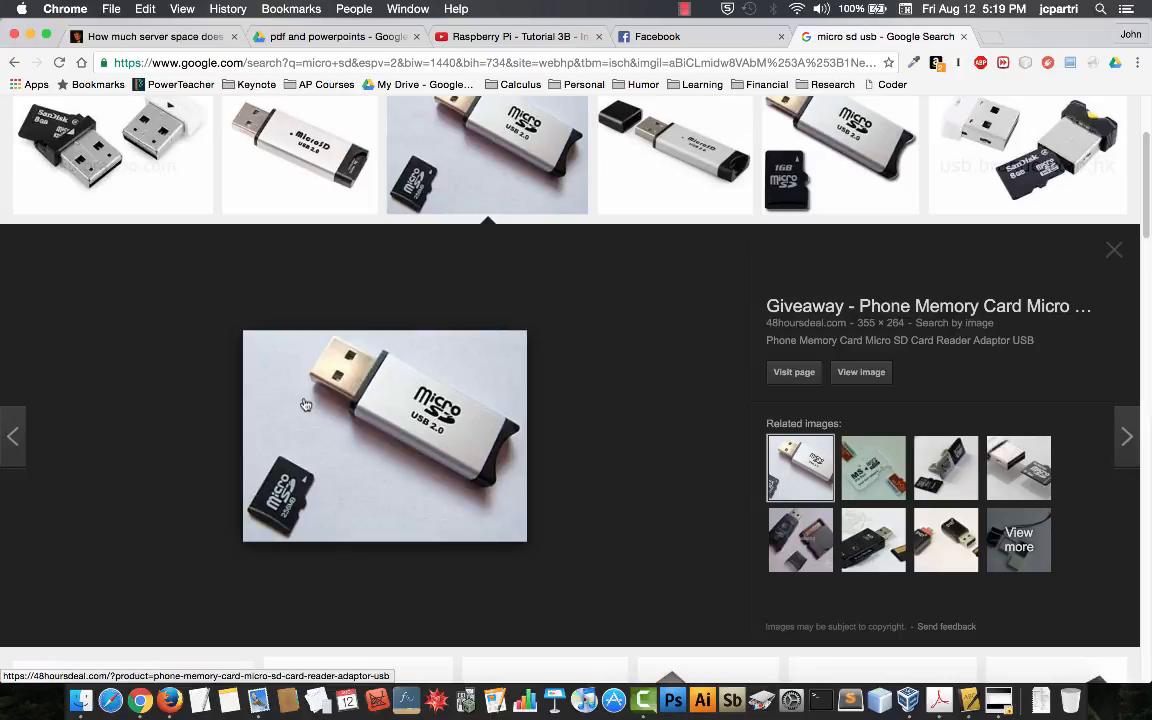
pyautogui.moveTo(1112, 256)
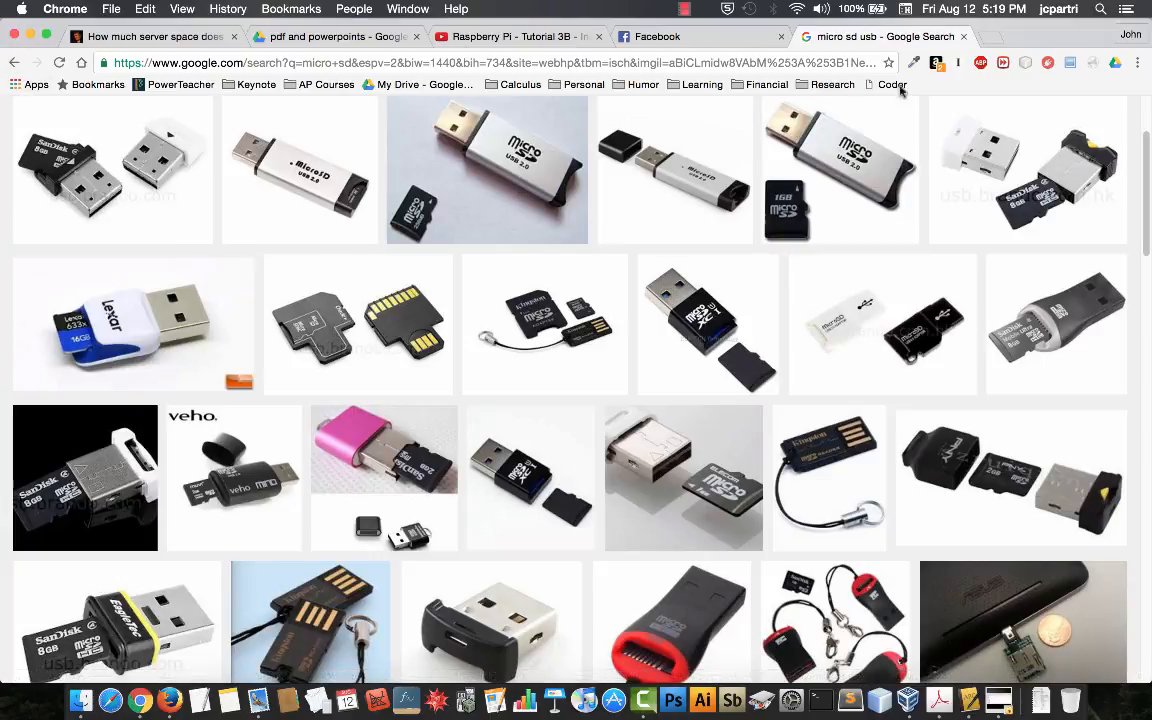
pyautogui.click(46, 36)
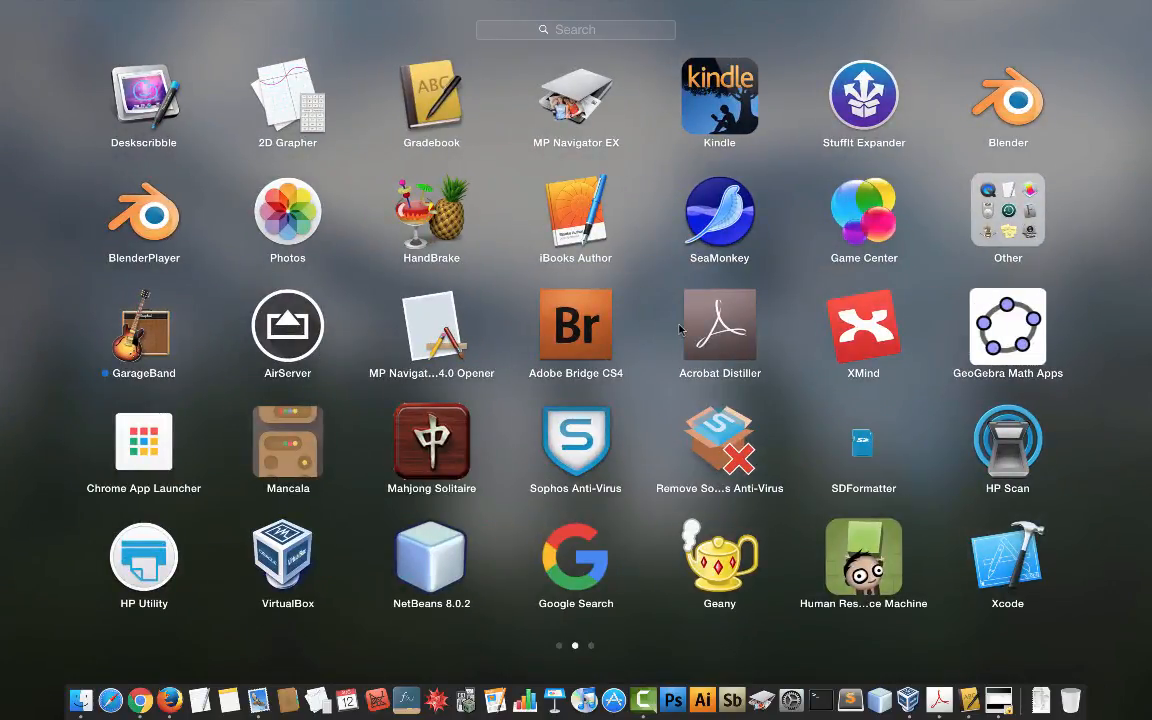
# Step: Launch Disk Utility and show the disk list with Macintosh HD and AppleSauceTwo
pyautogui.click(1008, 210)
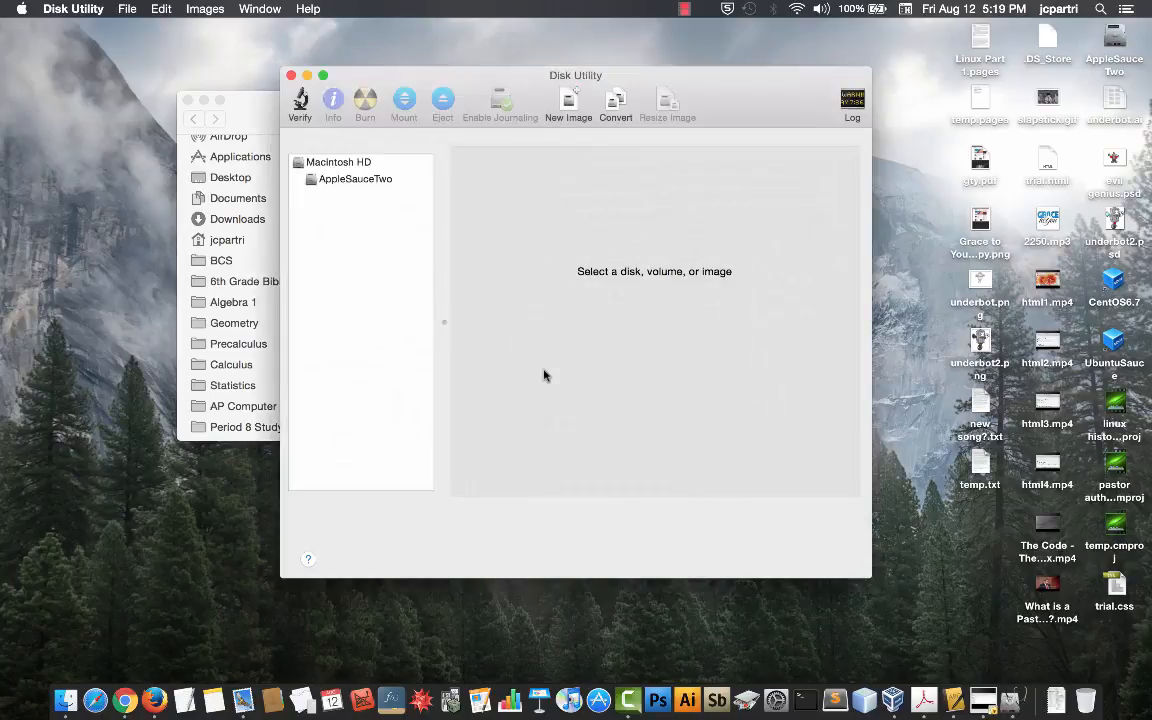
pyautogui.moveTo(416, 180)
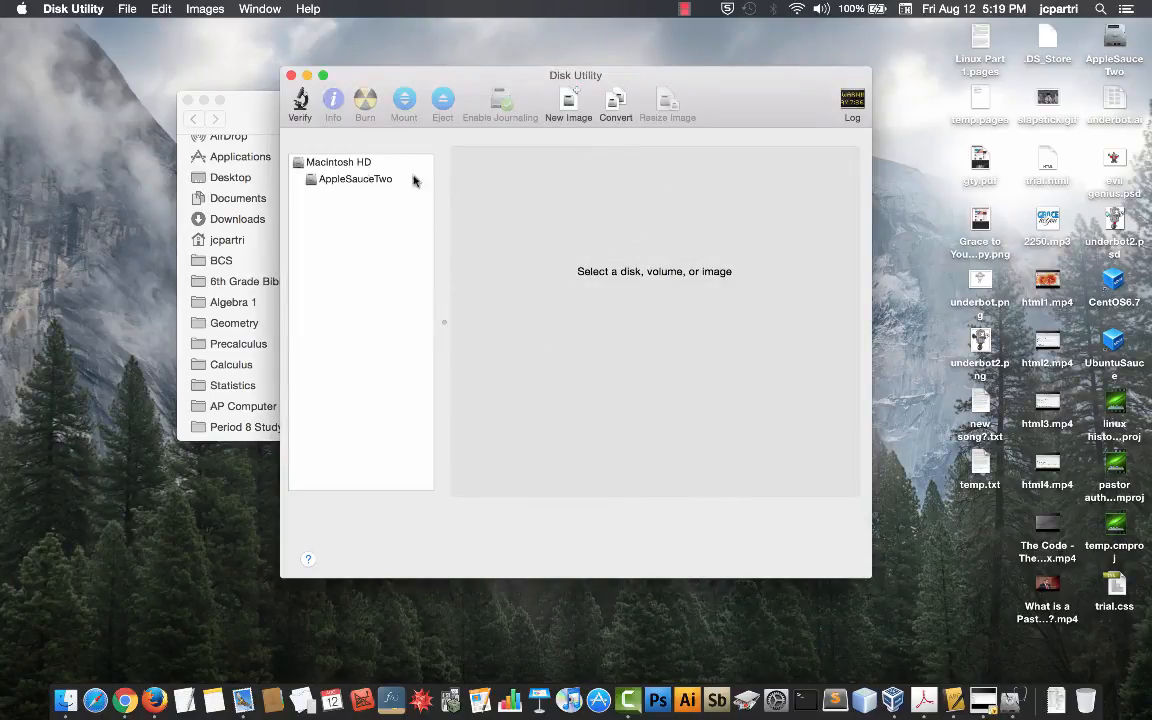
pyautogui.moveTo(330, 200)
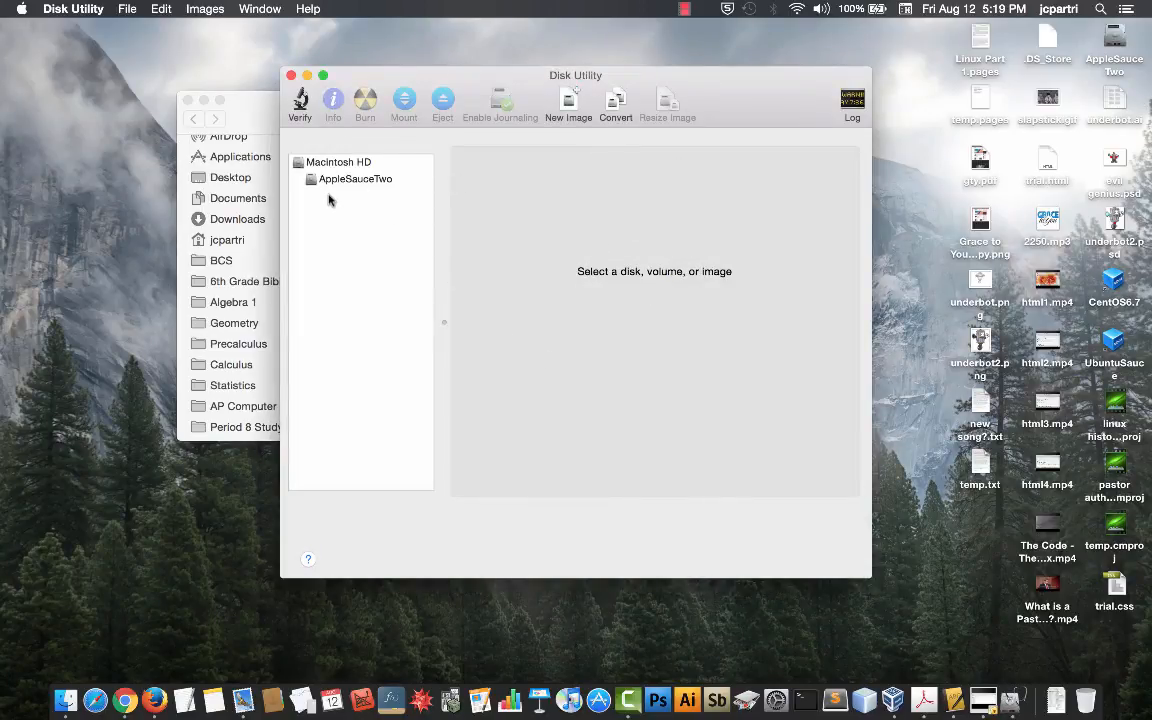
pyautogui.moveTo(318, 210)
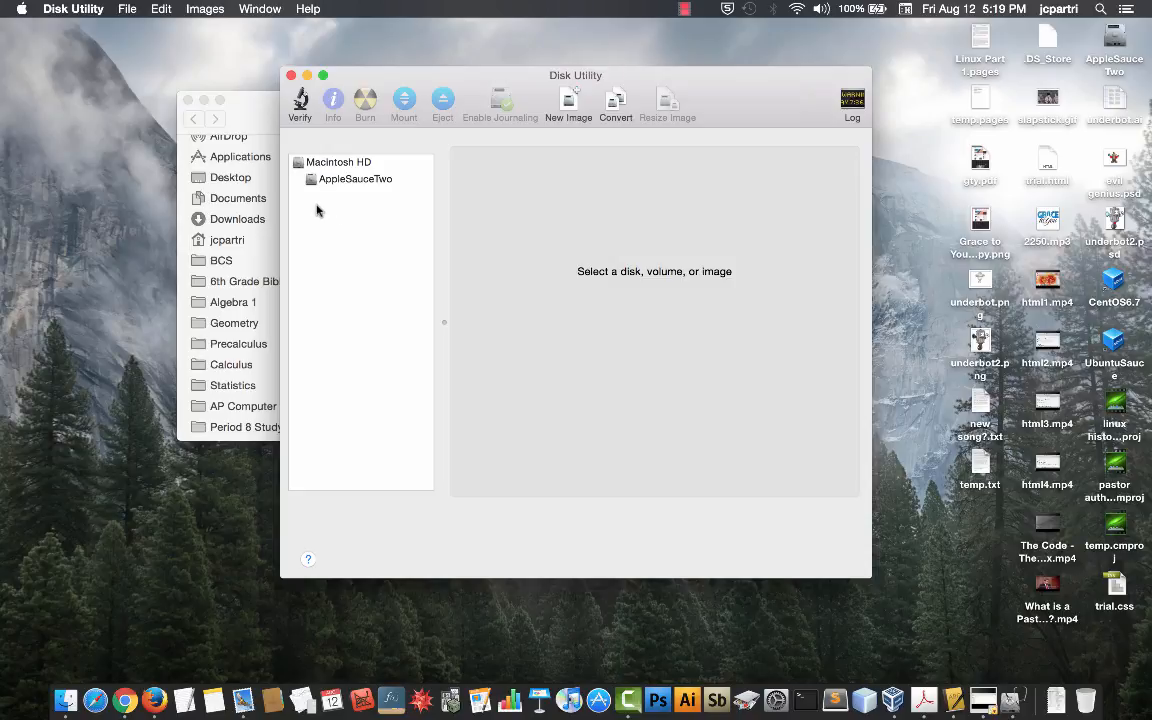
pyautogui.moveTo(662, 174)
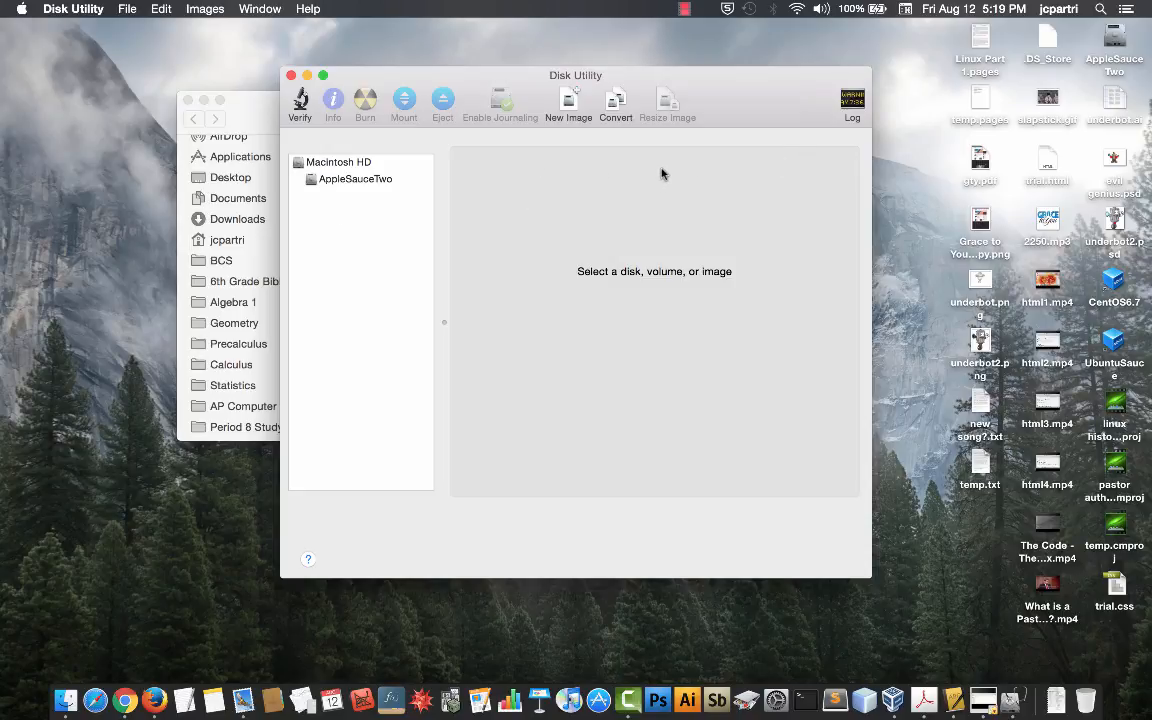
pyautogui.moveTo(568, 388)
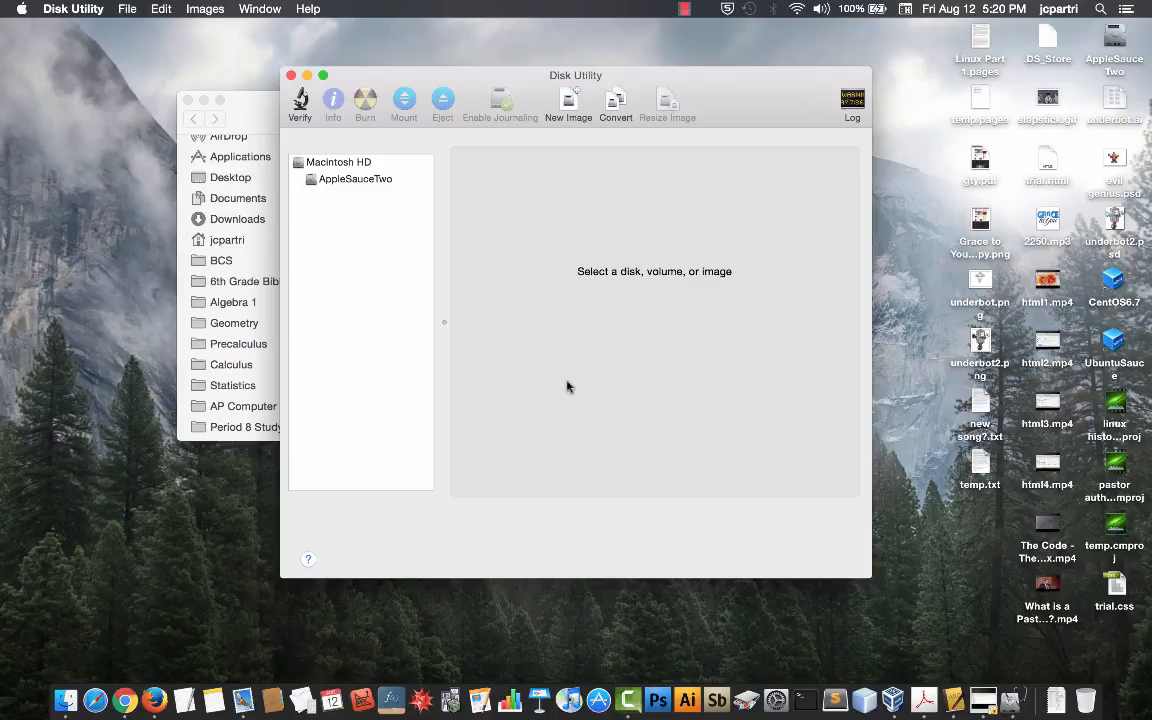
pyautogui.moveTo(624, 212)
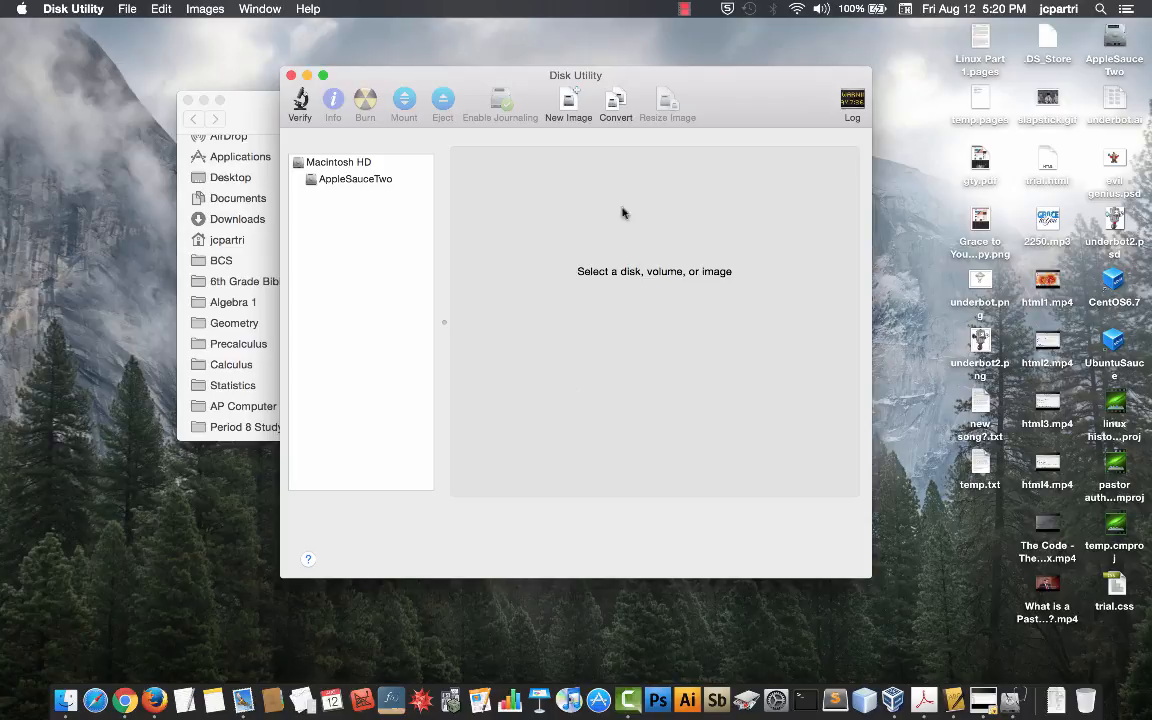
pyautogui.click(684, 8)
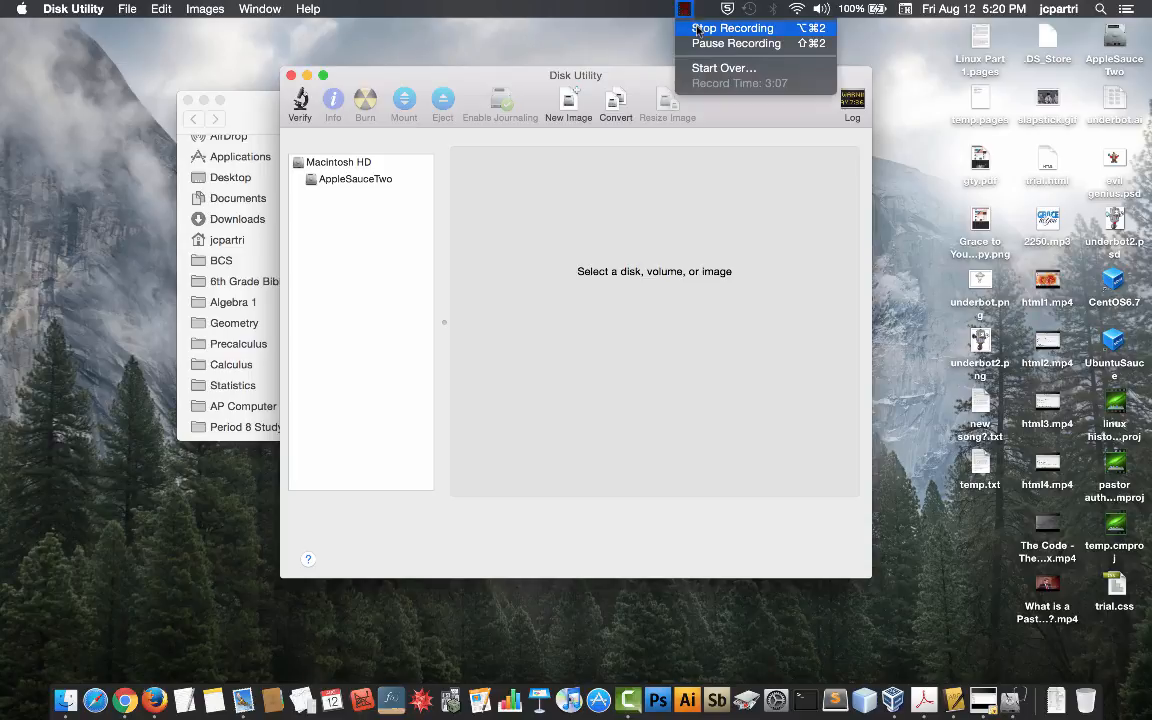